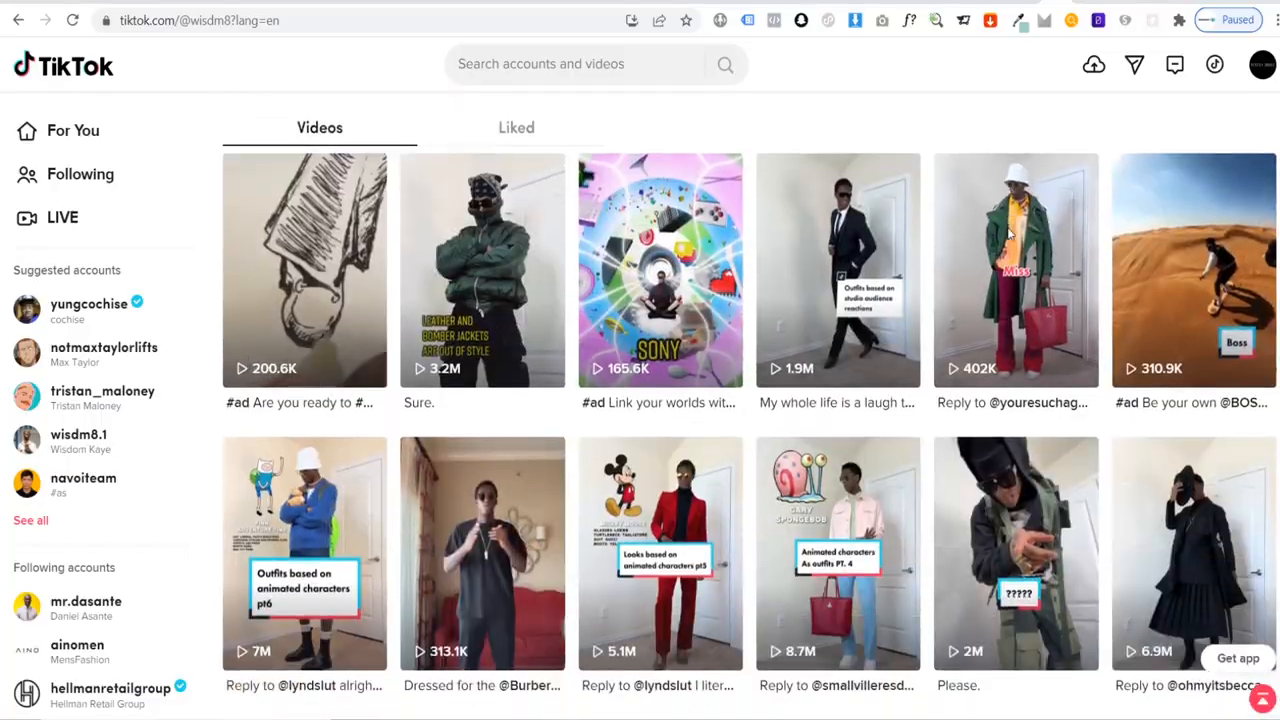
Preview the Outfit of the day-BTS template by scrubbing its timeline to about seven seconds
scroll(down, 3)
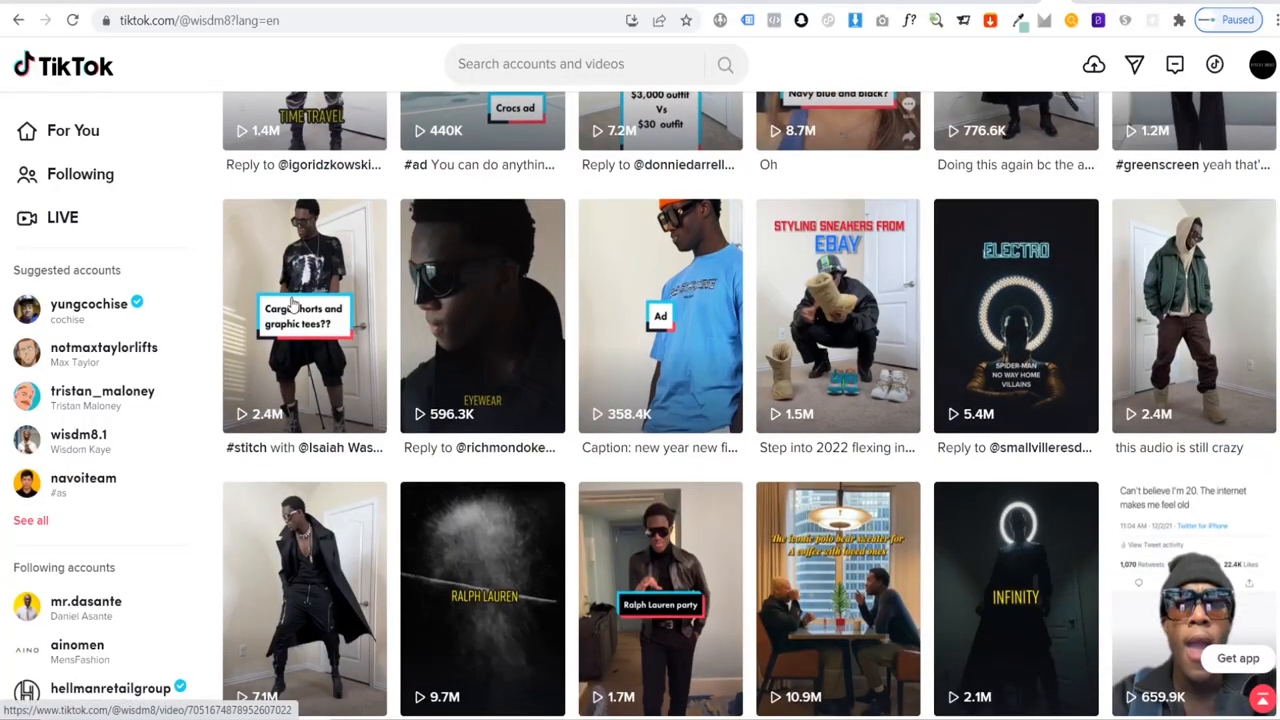
click(304, 315)
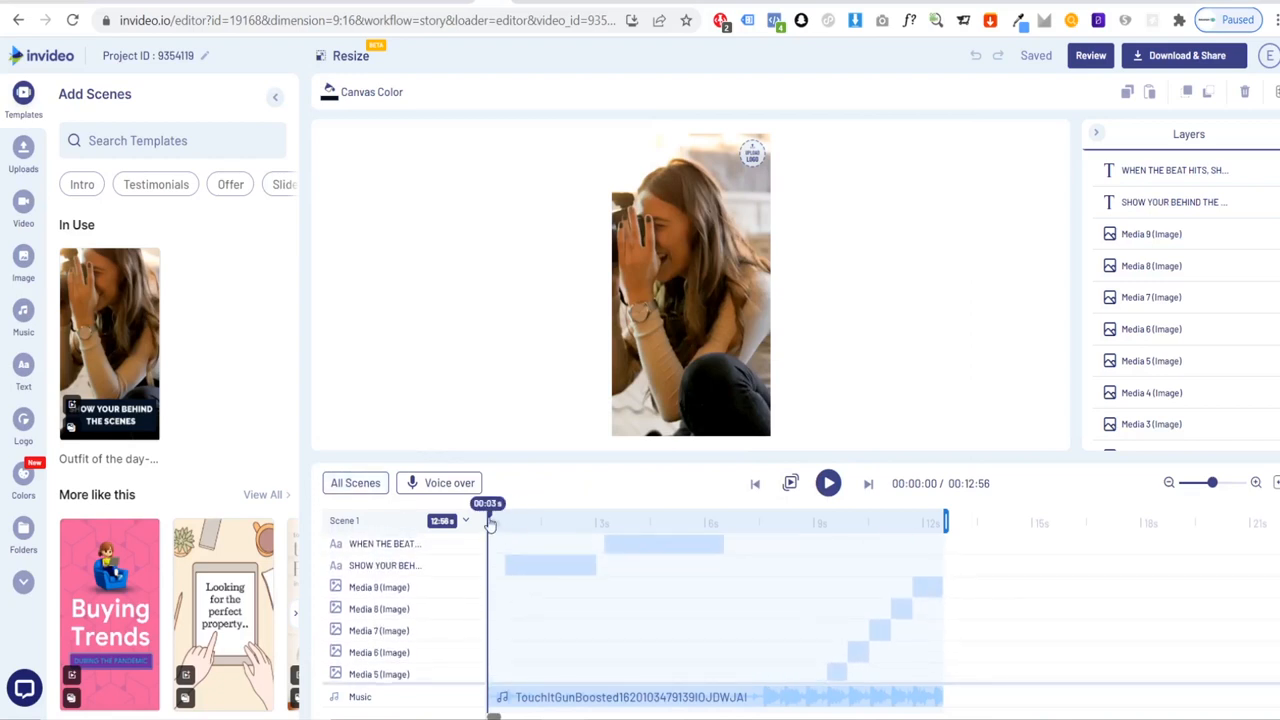
drag(490, 520, 600, 520)
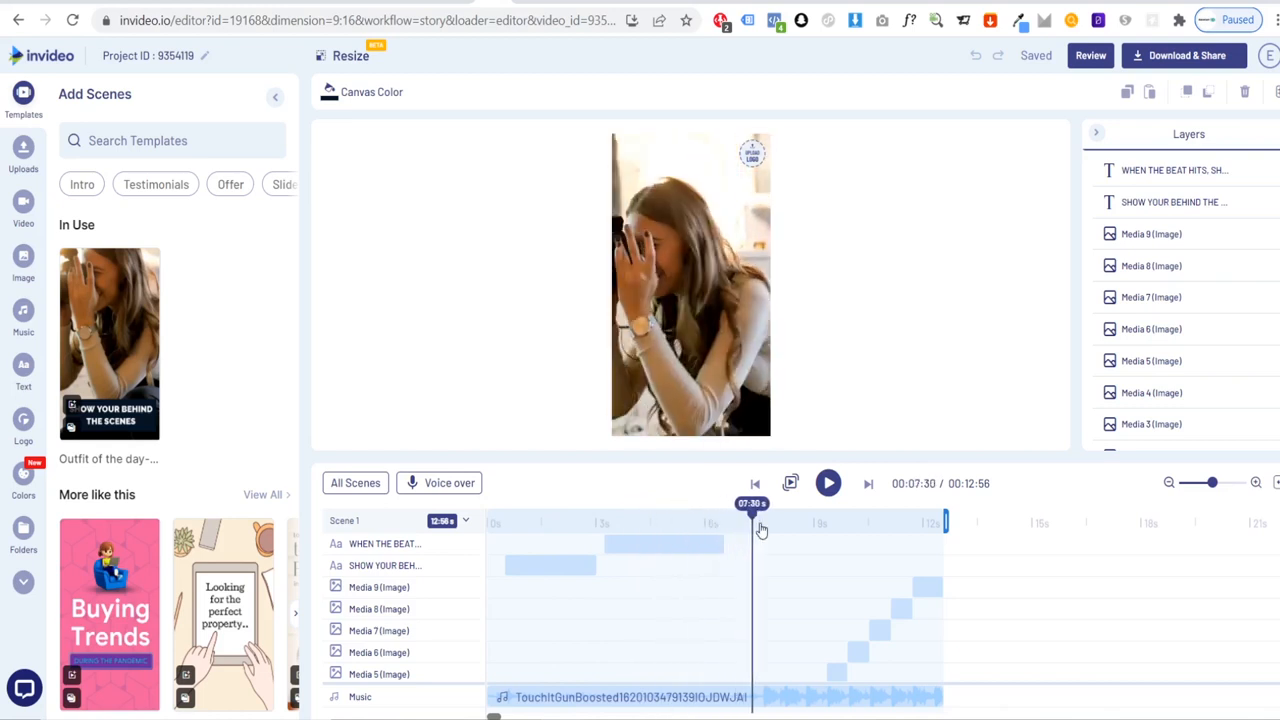
drag(752, 530, 840, 530)
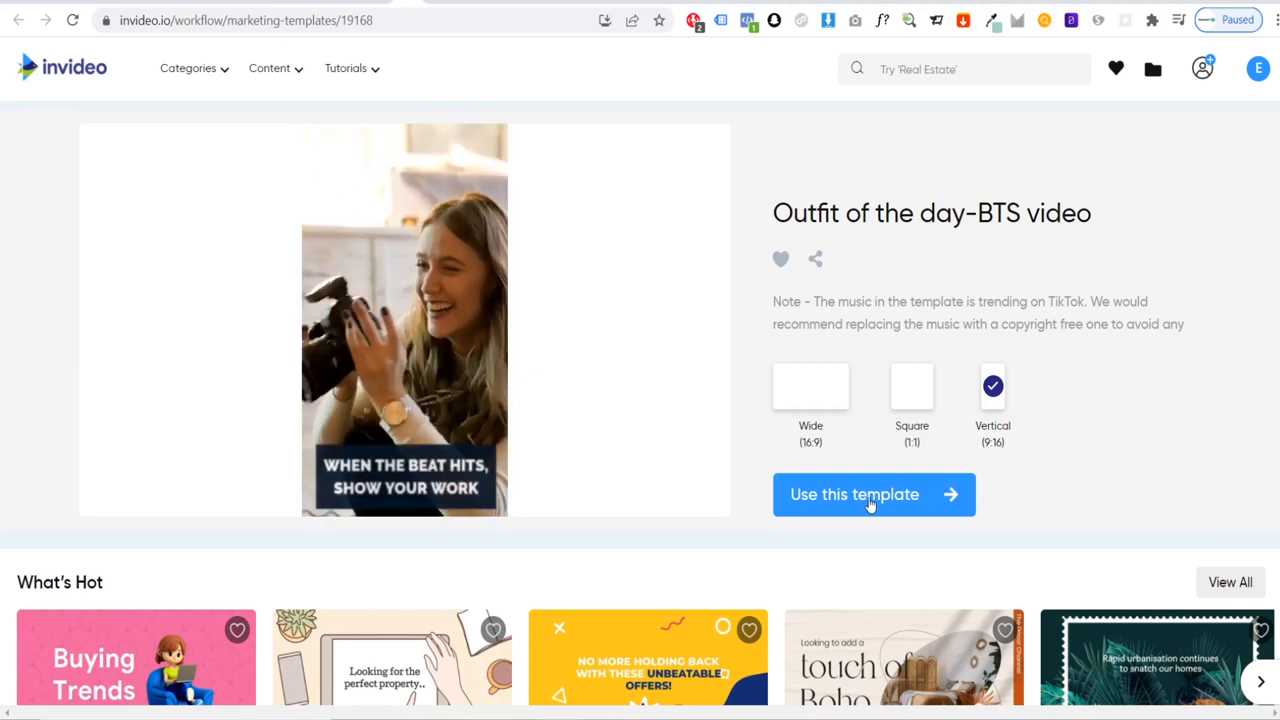
Start a vertical project from Outfit of the day, viewing Uploads and Download & Share
click(873, 494)
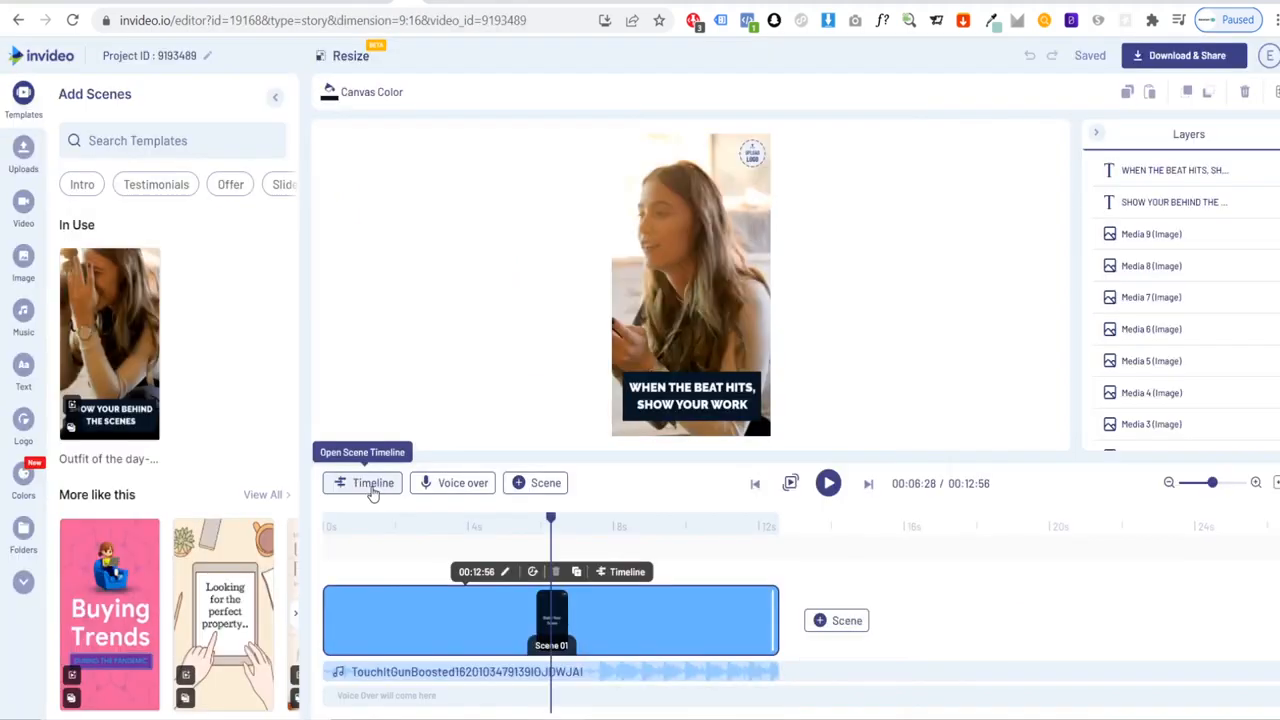
click(372, 483)
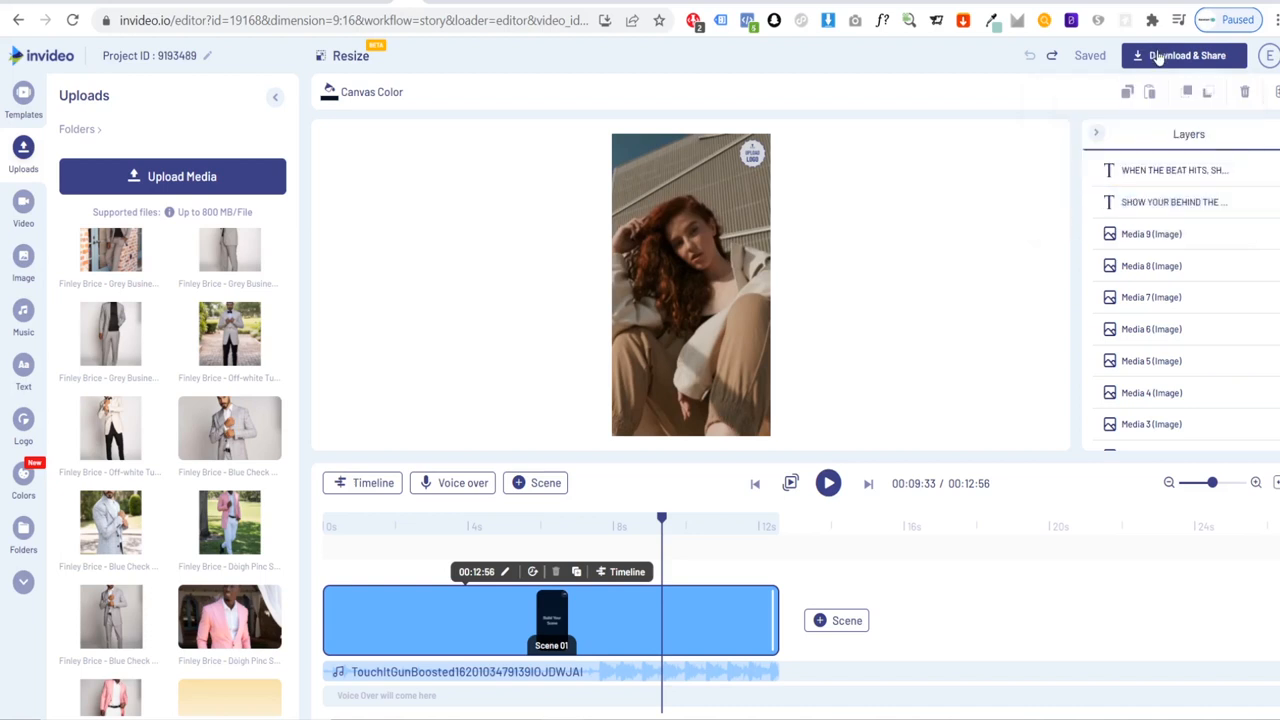
click(1184, 55)
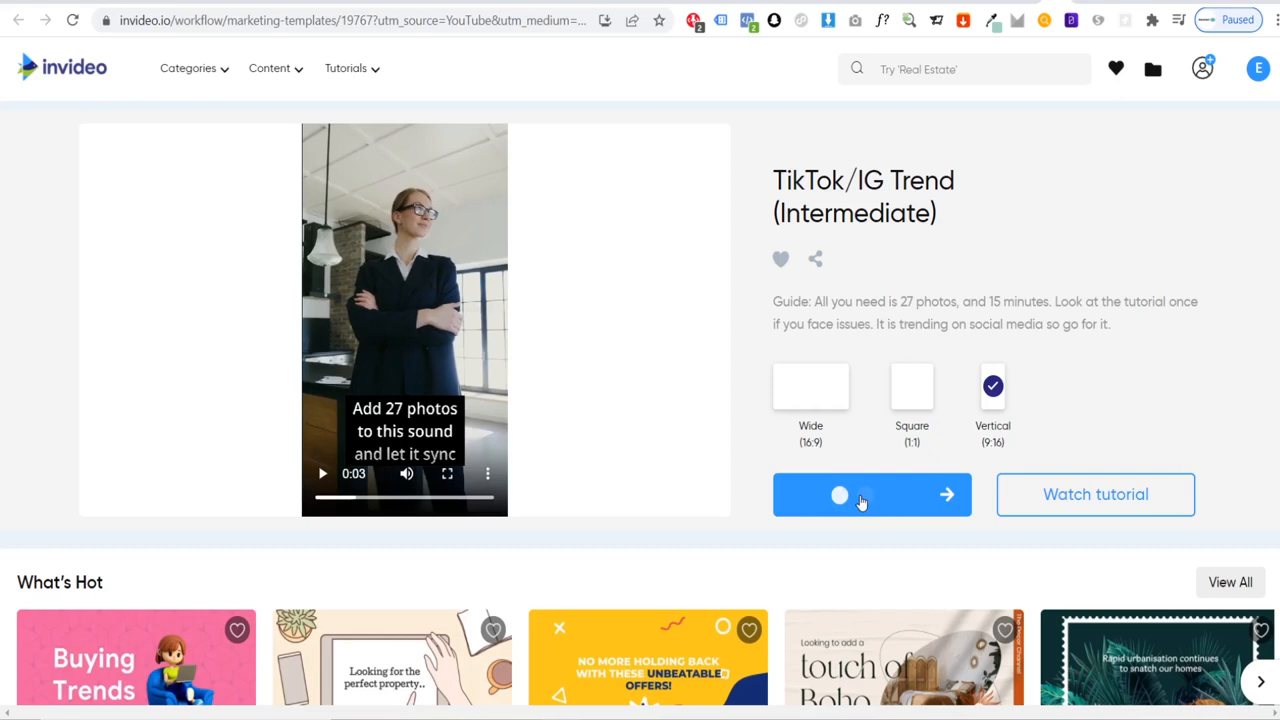
Use the TikTok/IG Trend (Intermediate) template in Vertical 9:16, opening the Peppy Fashion project
click(871, 494)
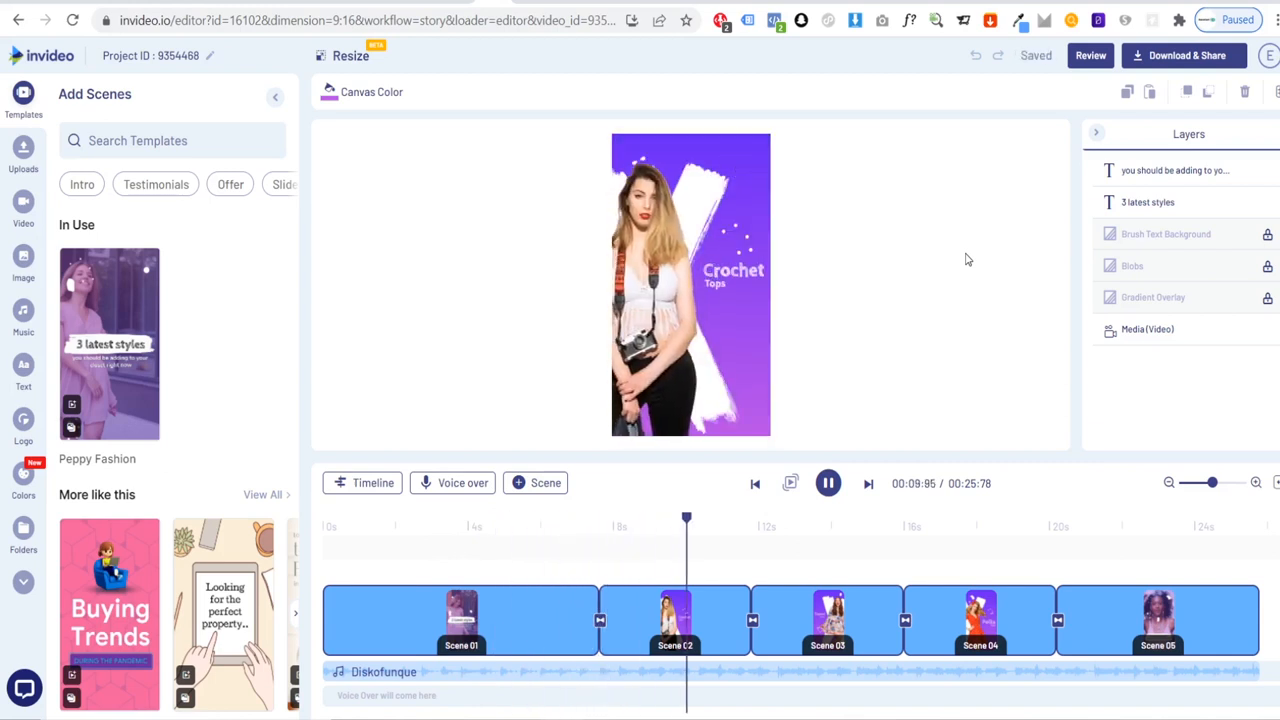
mouse_move(828, 483)
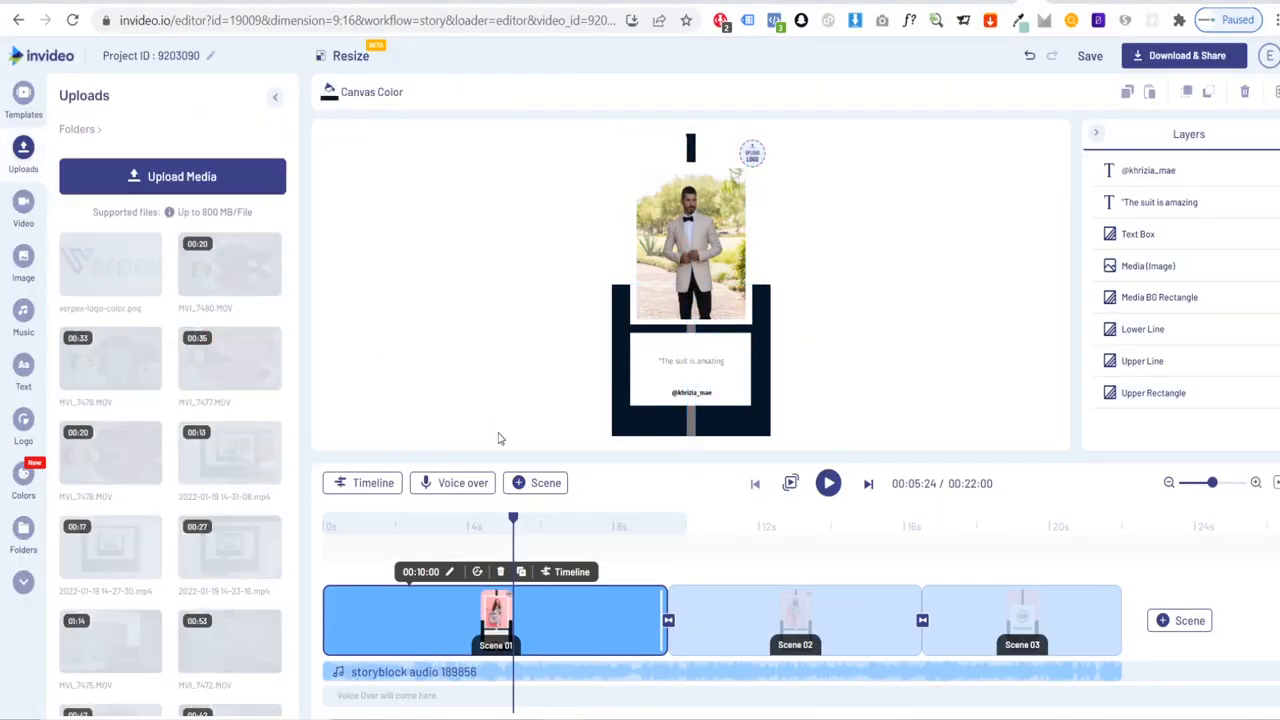
Add the Finley Brice logo to every scene and select the lower line for recolouring
click(23, 420)
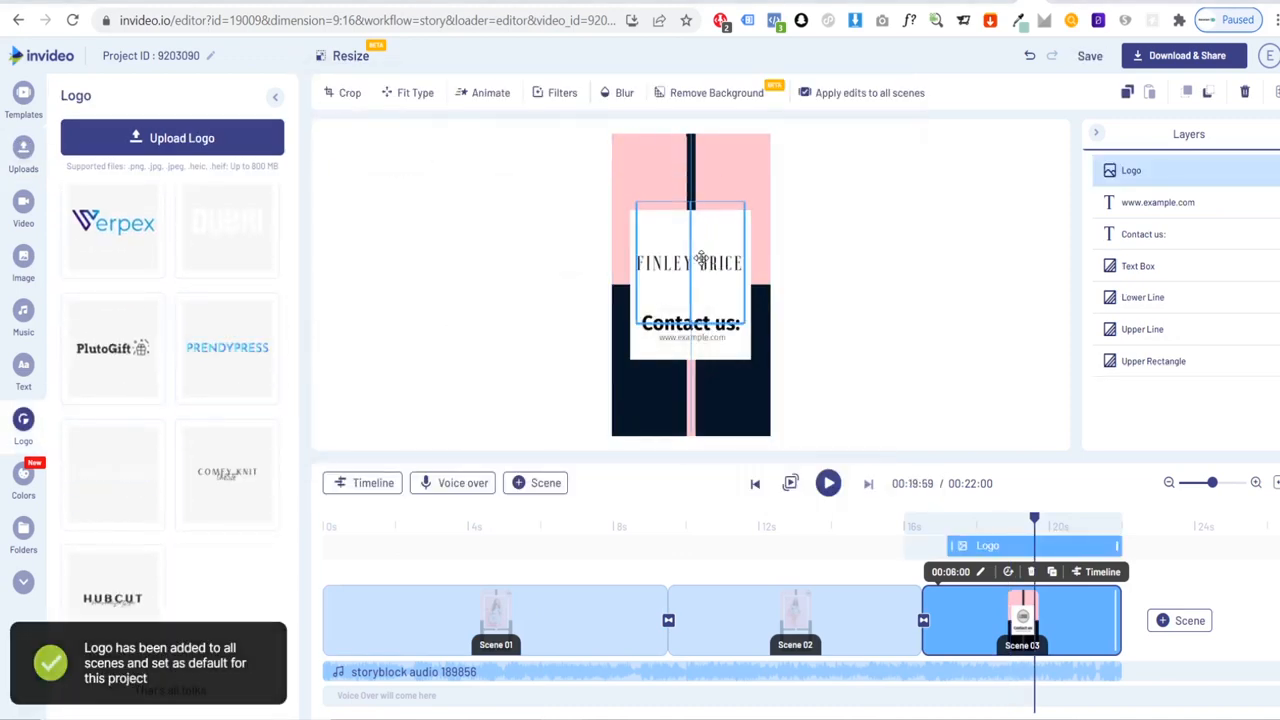
click(1142, 297)
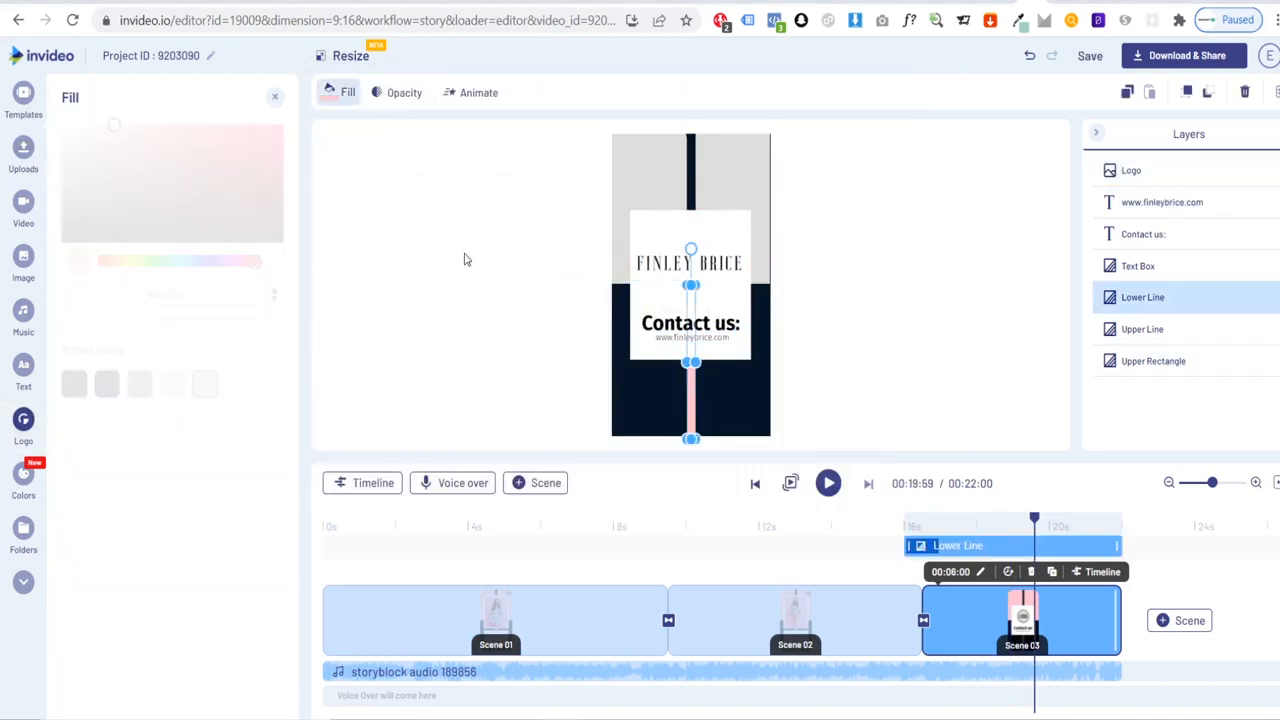
click(828, 483)
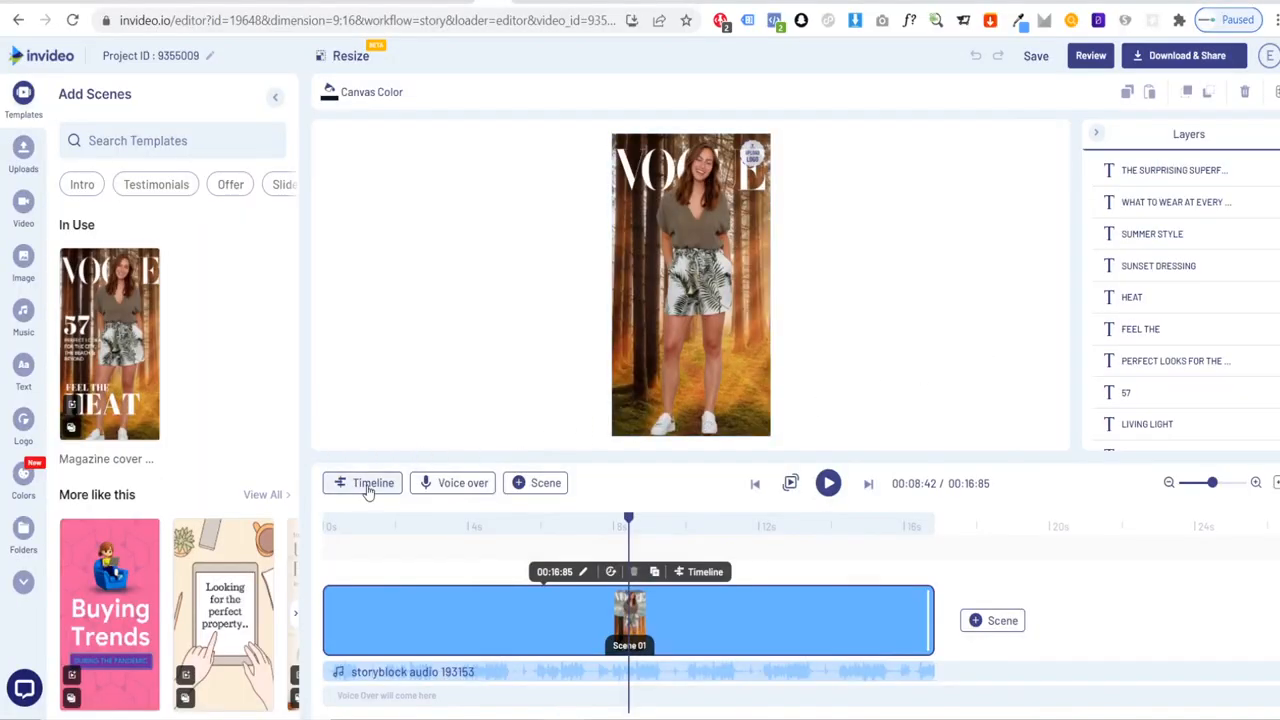
Expand the Vogue cover scene into separate media, text and music layer tracks
click(362, 483)
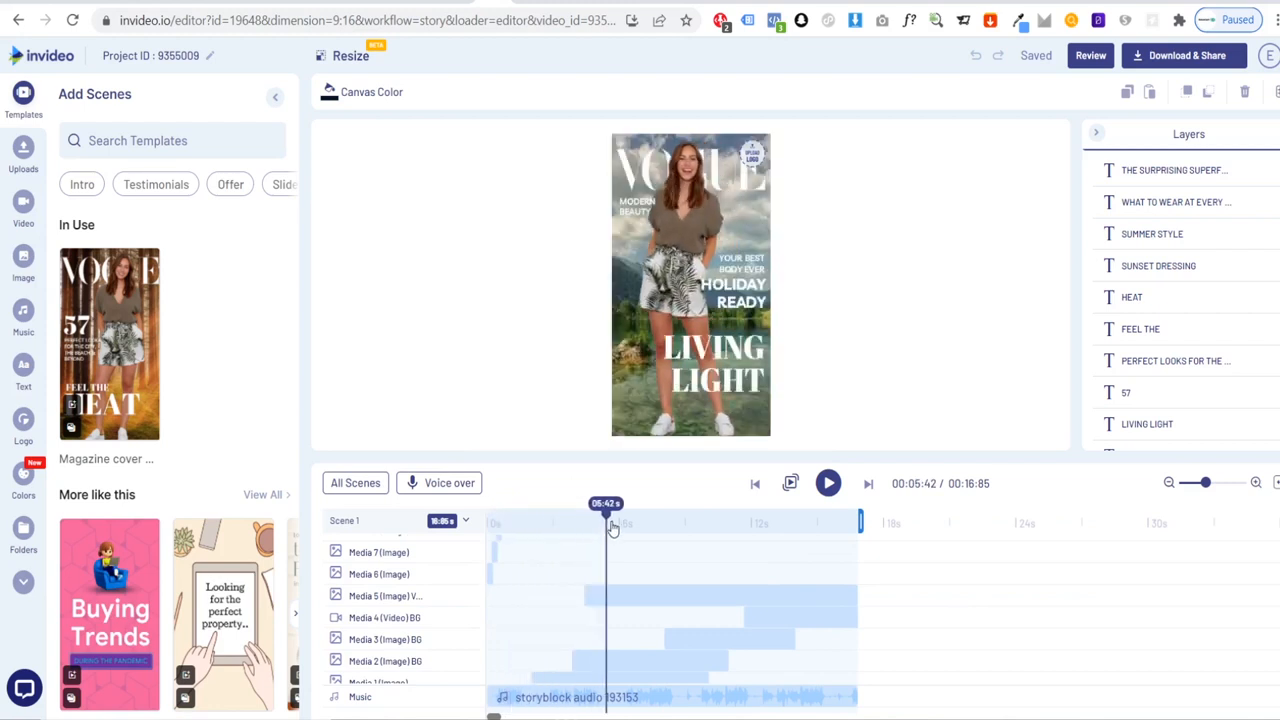
click(707, 522)
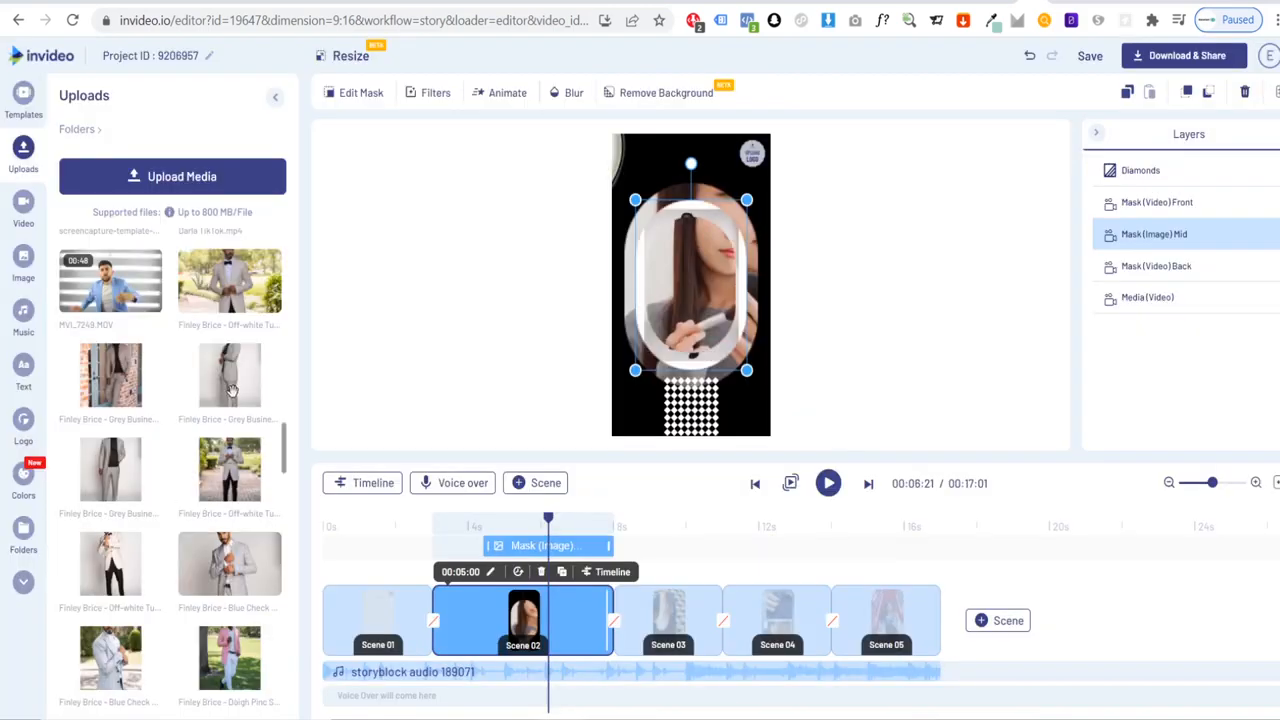
Drop the grey suit photo into the oval mask and follow the My 3 Lives template link
click(1156, 266)
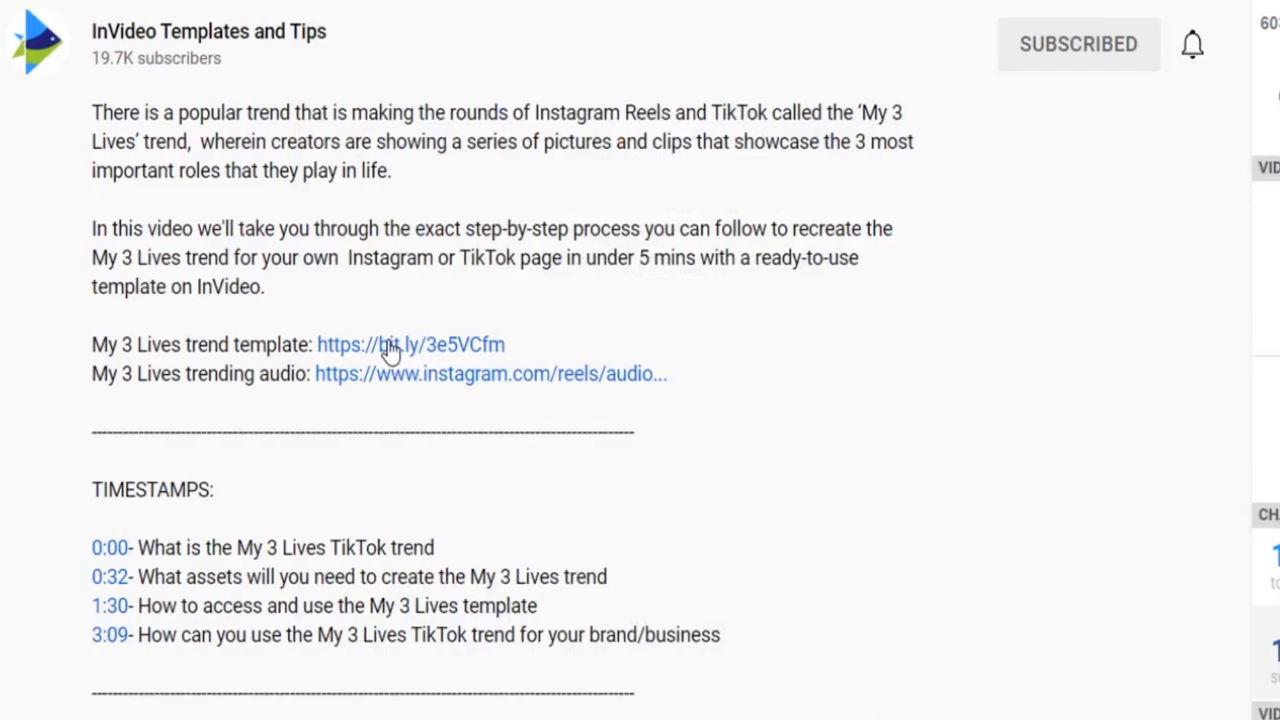
click(410, 344)
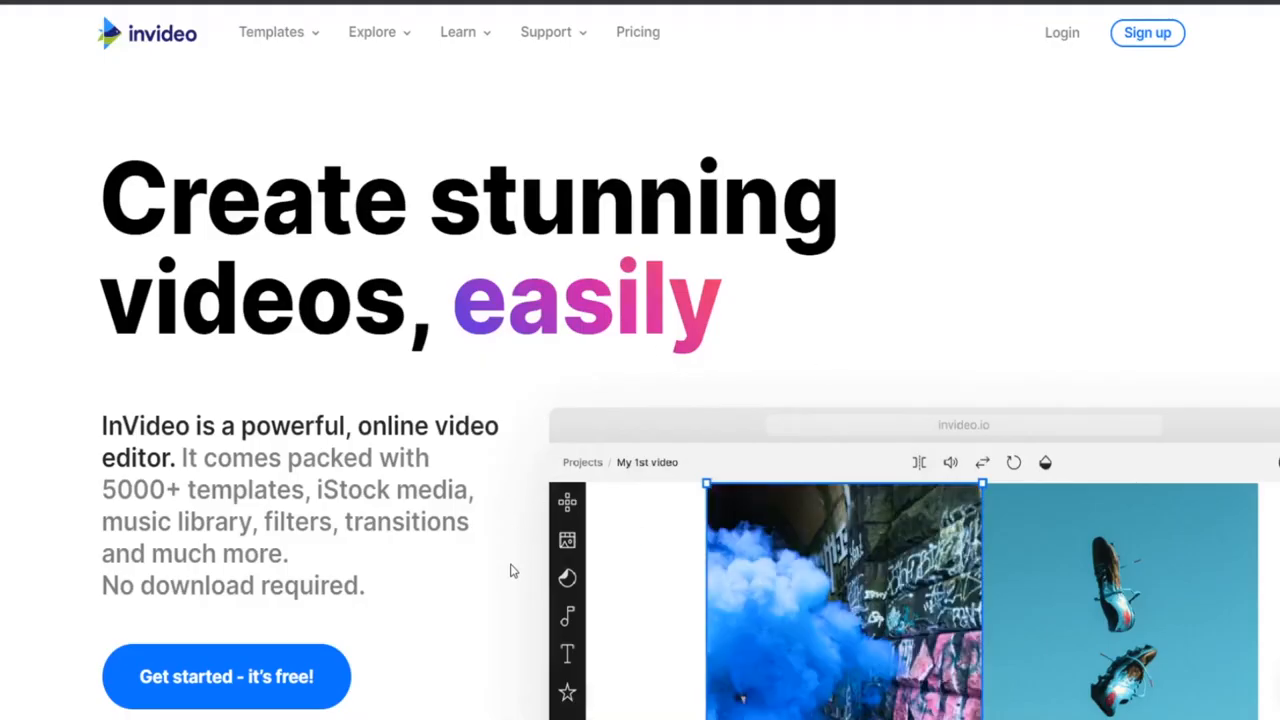
Create a free InVideo account, then bring up the 1080p export options
click(226, 676)
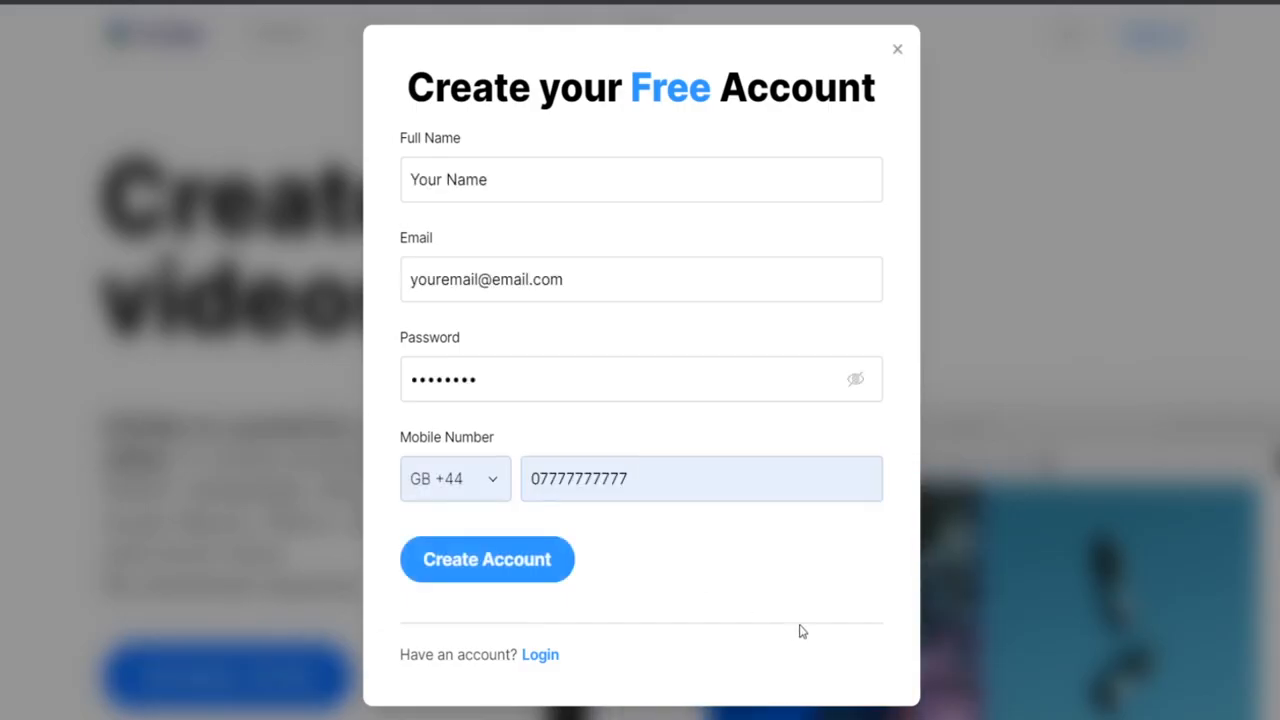
click(897, 49)
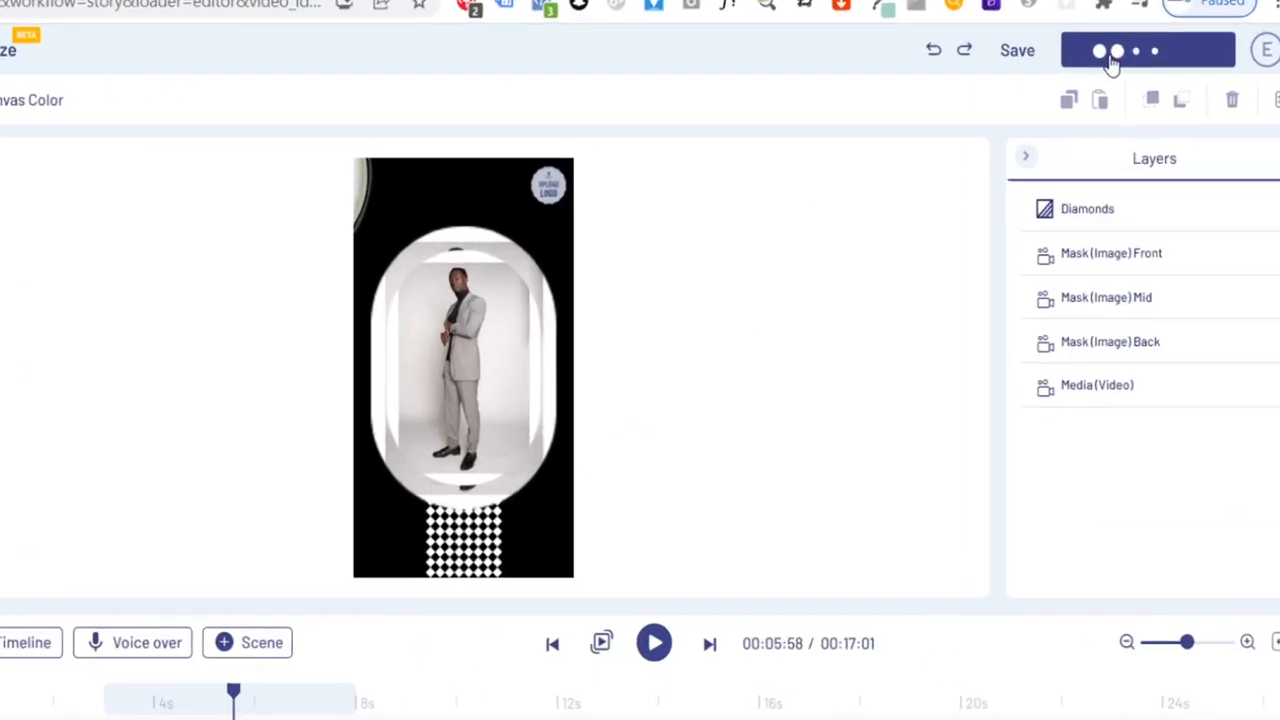
click(1147, 50)
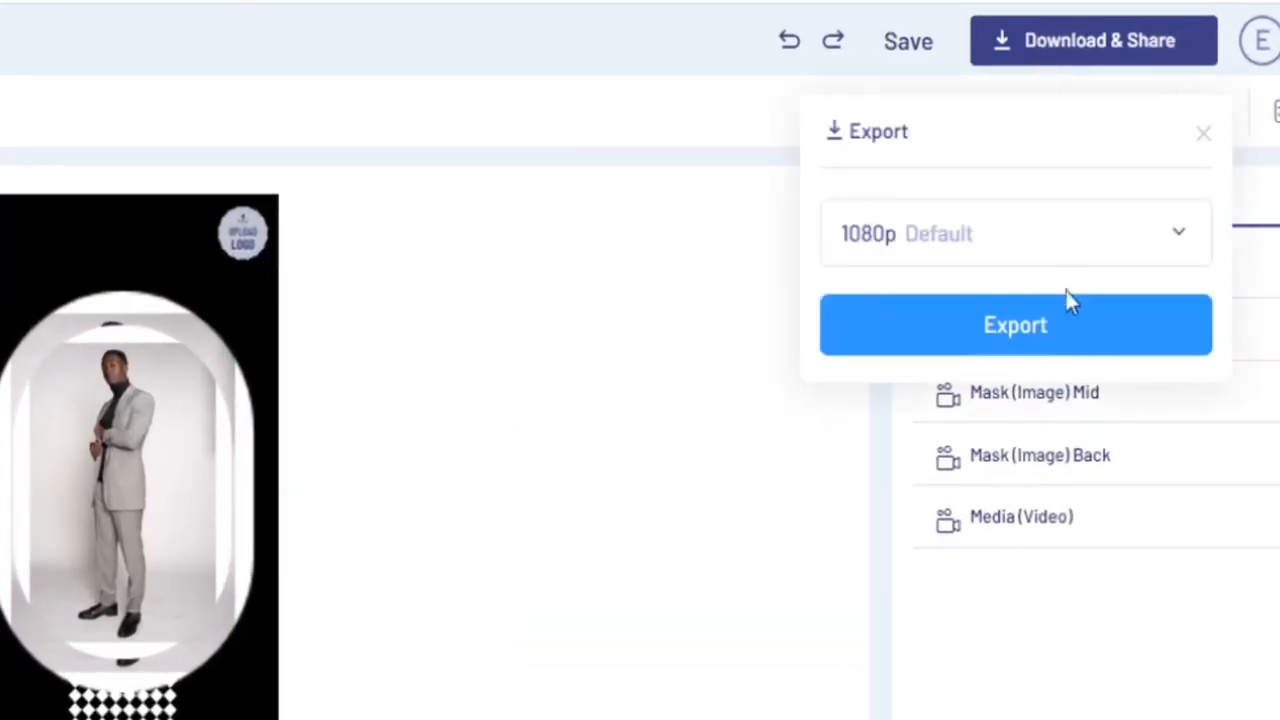